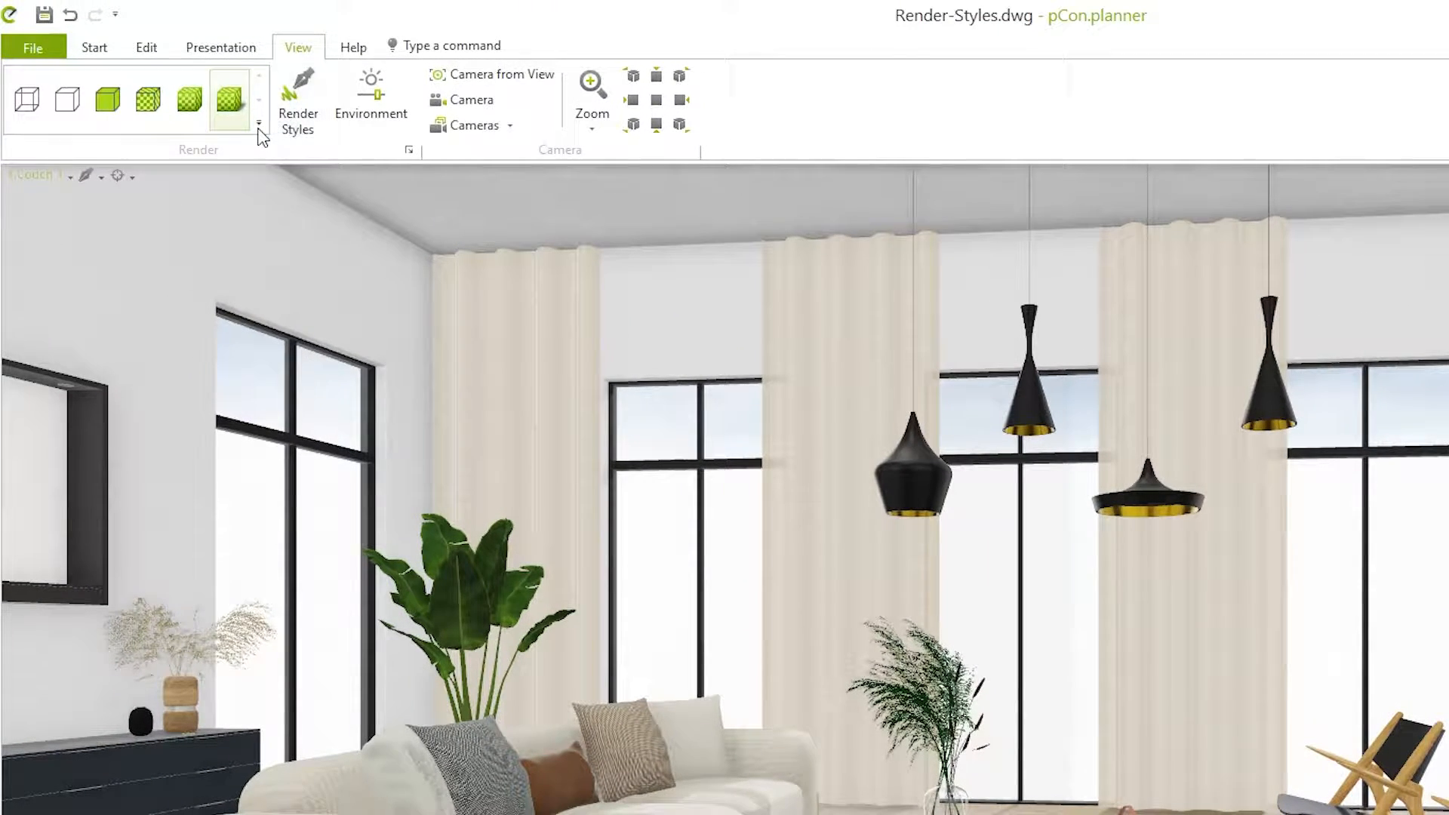
Step: Expand the Render gallery and open the viewport's render style list
left_click(259, 121)
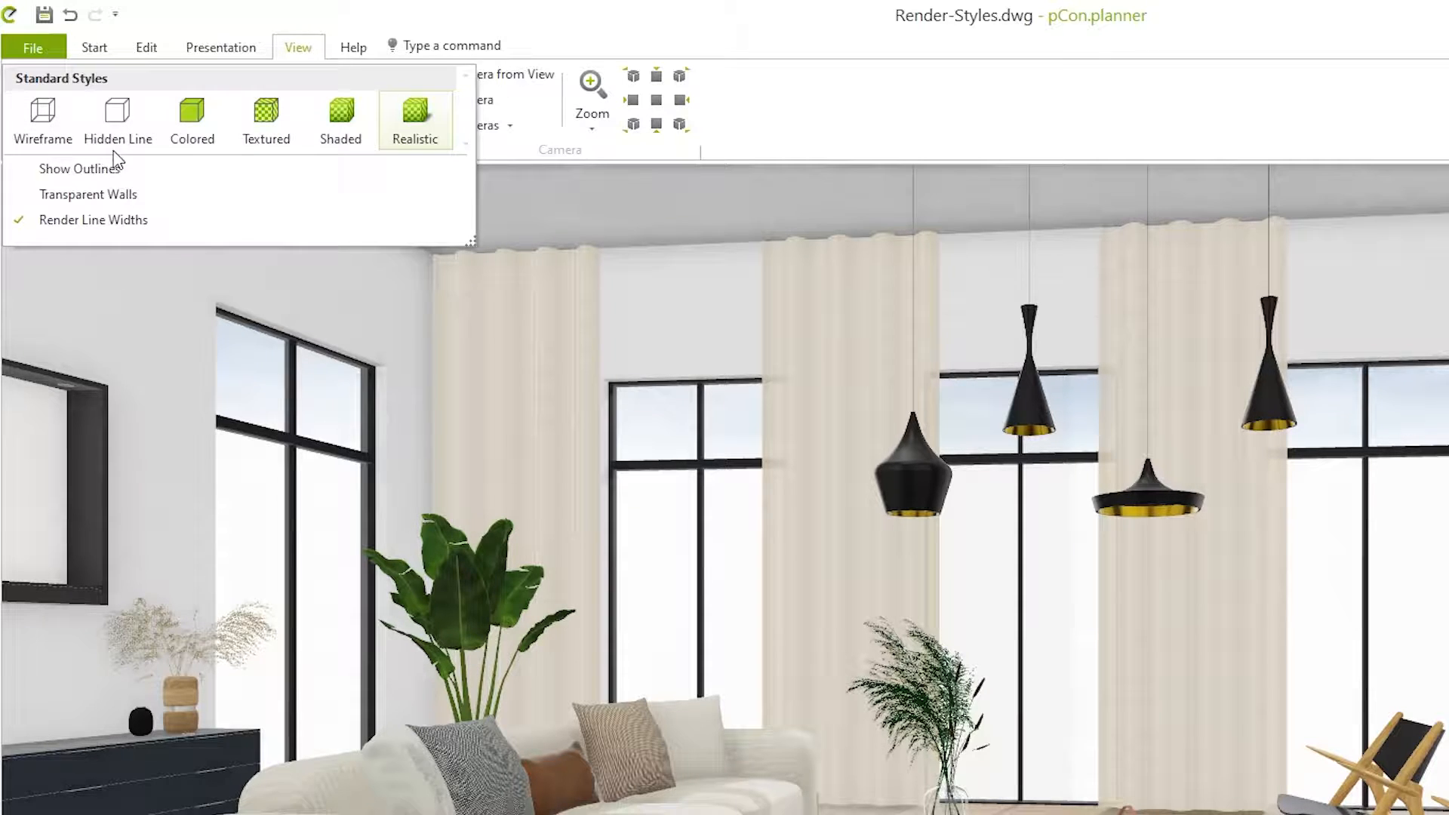
left_click(128, 175)
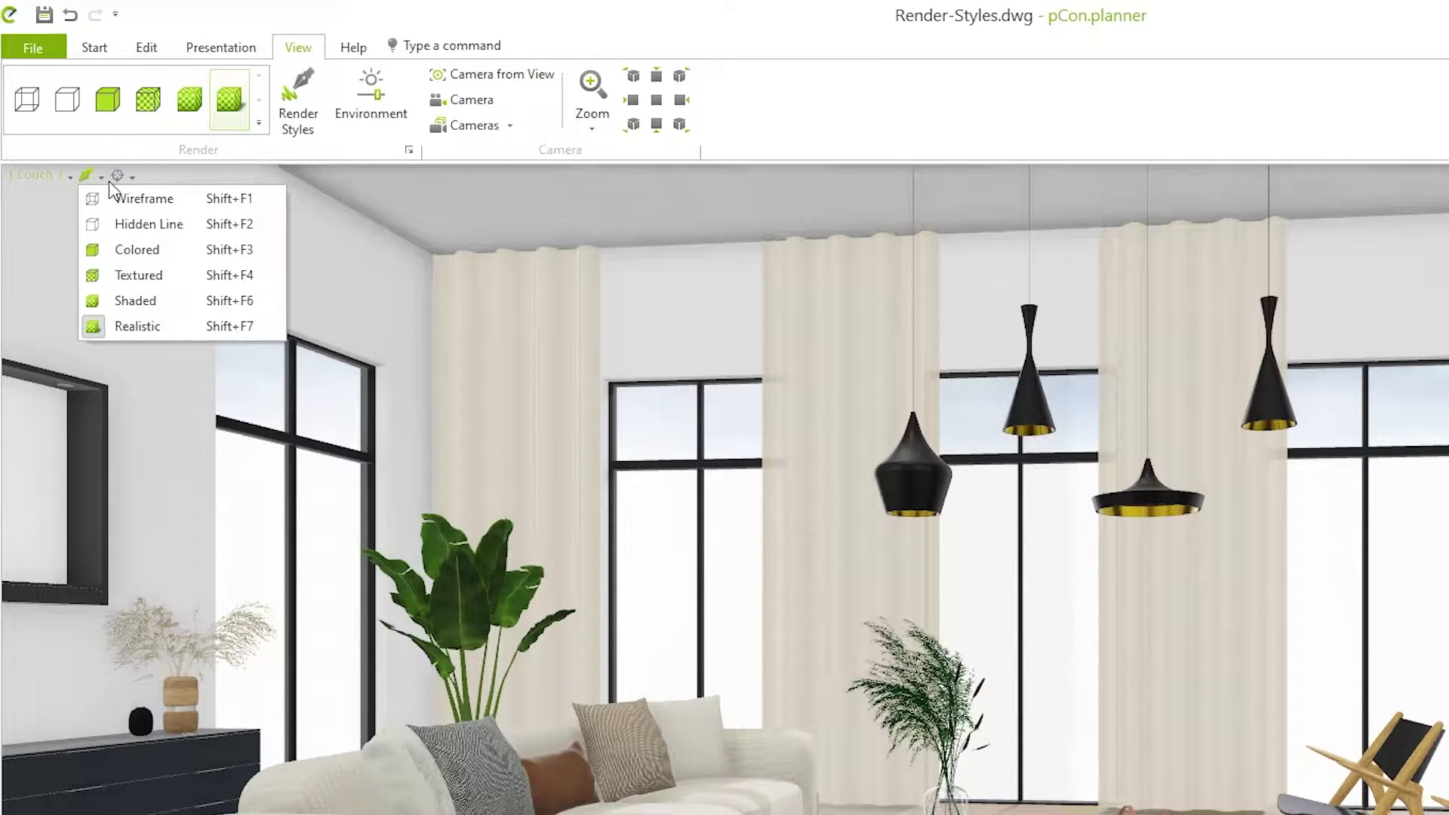
mouse_move(194, 223)
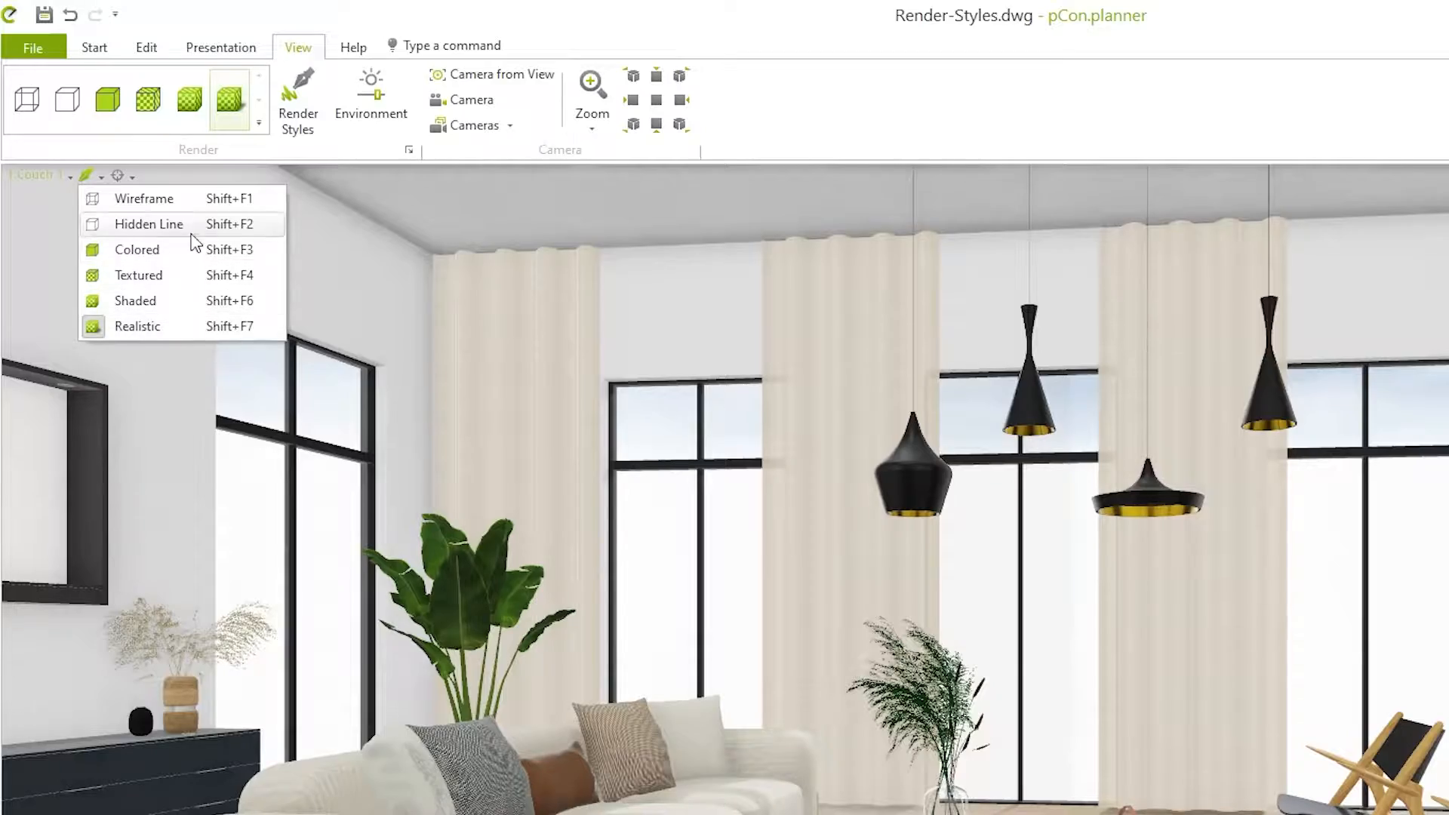
Step: Switch to a line render style, view the plan, then return to perspective
left_click(143, 198)
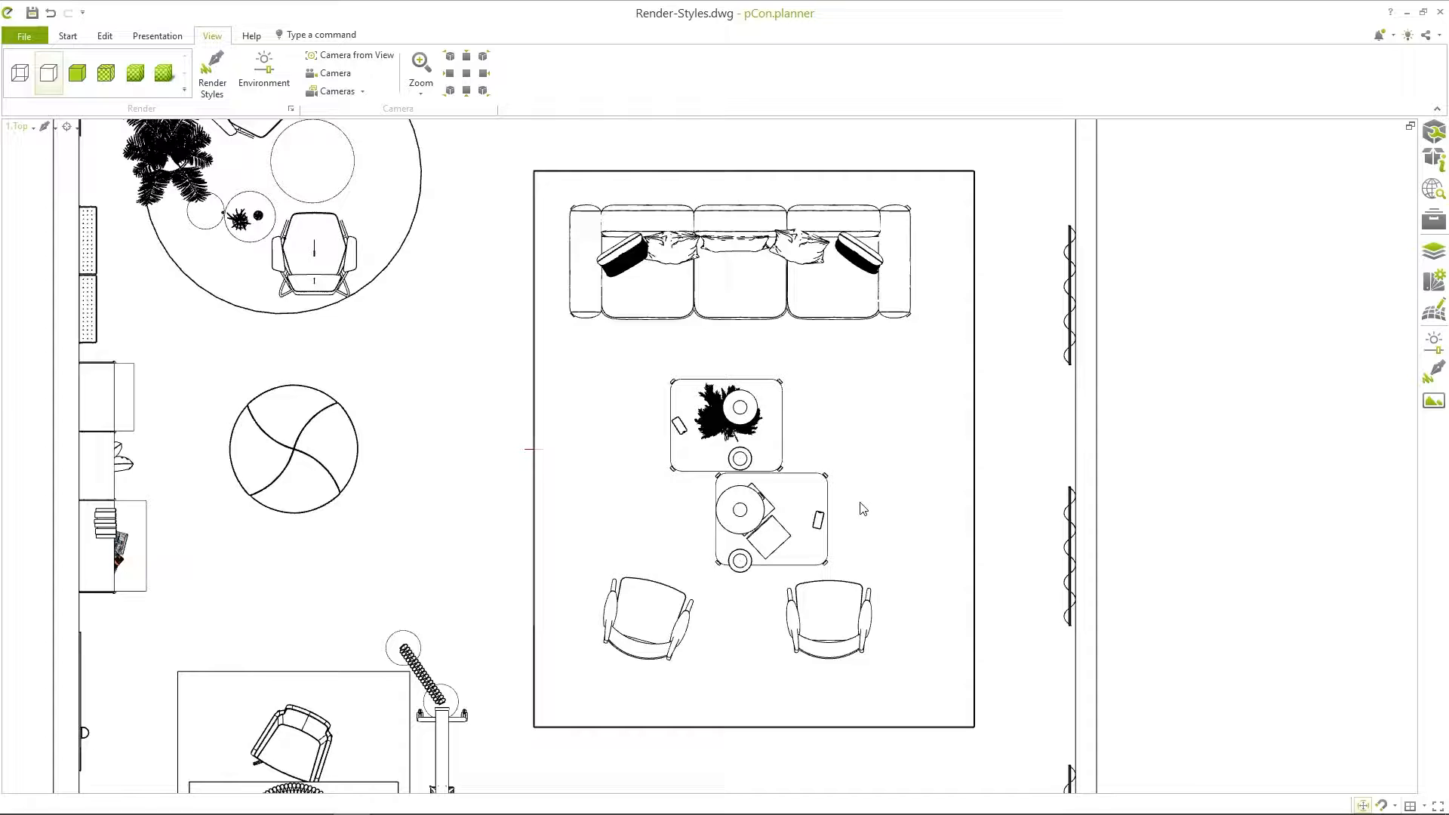
left_click(767, 522)
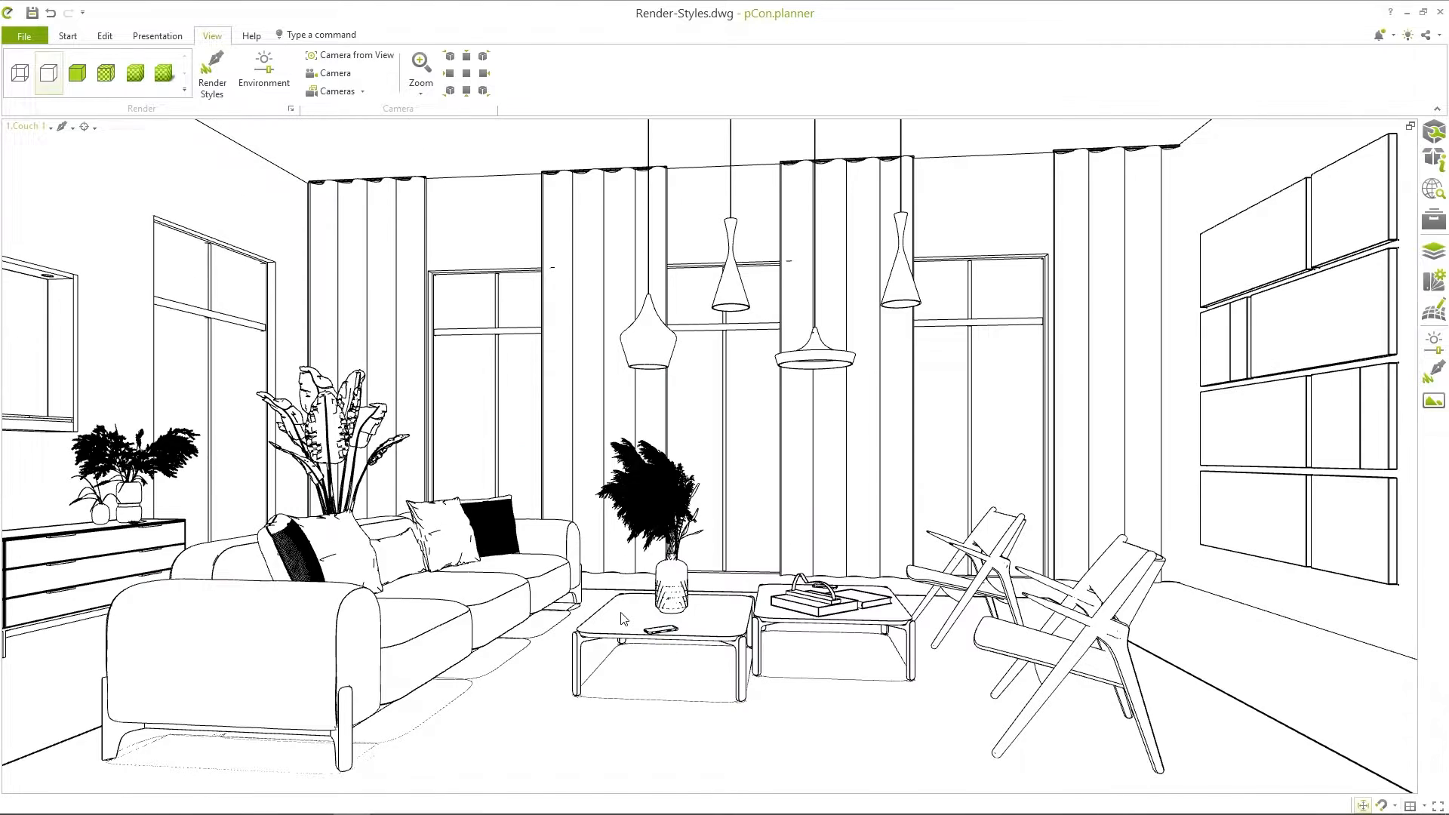
mouse_move(67, 147)
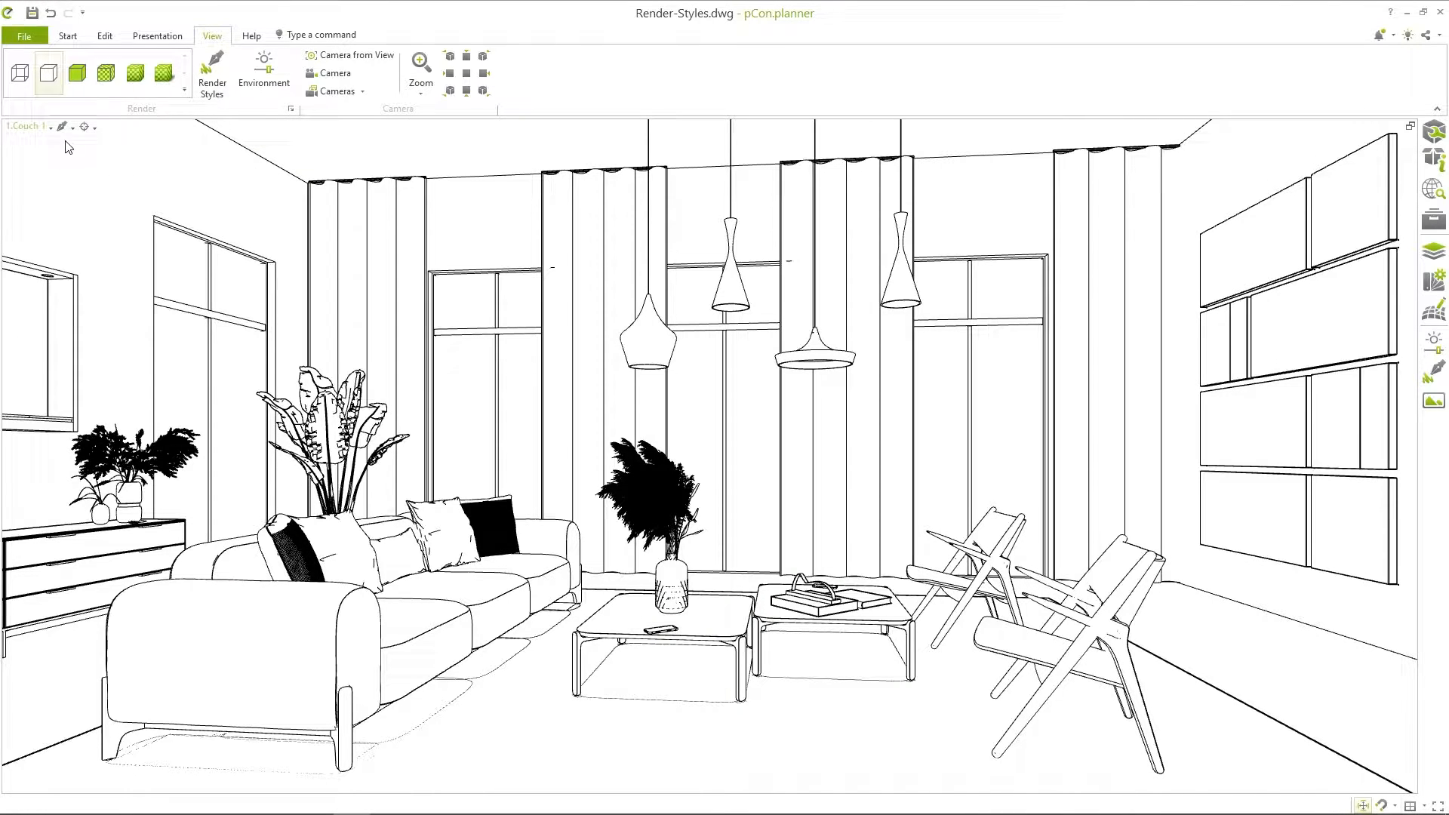
Step: Switch the living-room perspective to flat-colour rendering
left_click(77, 73)
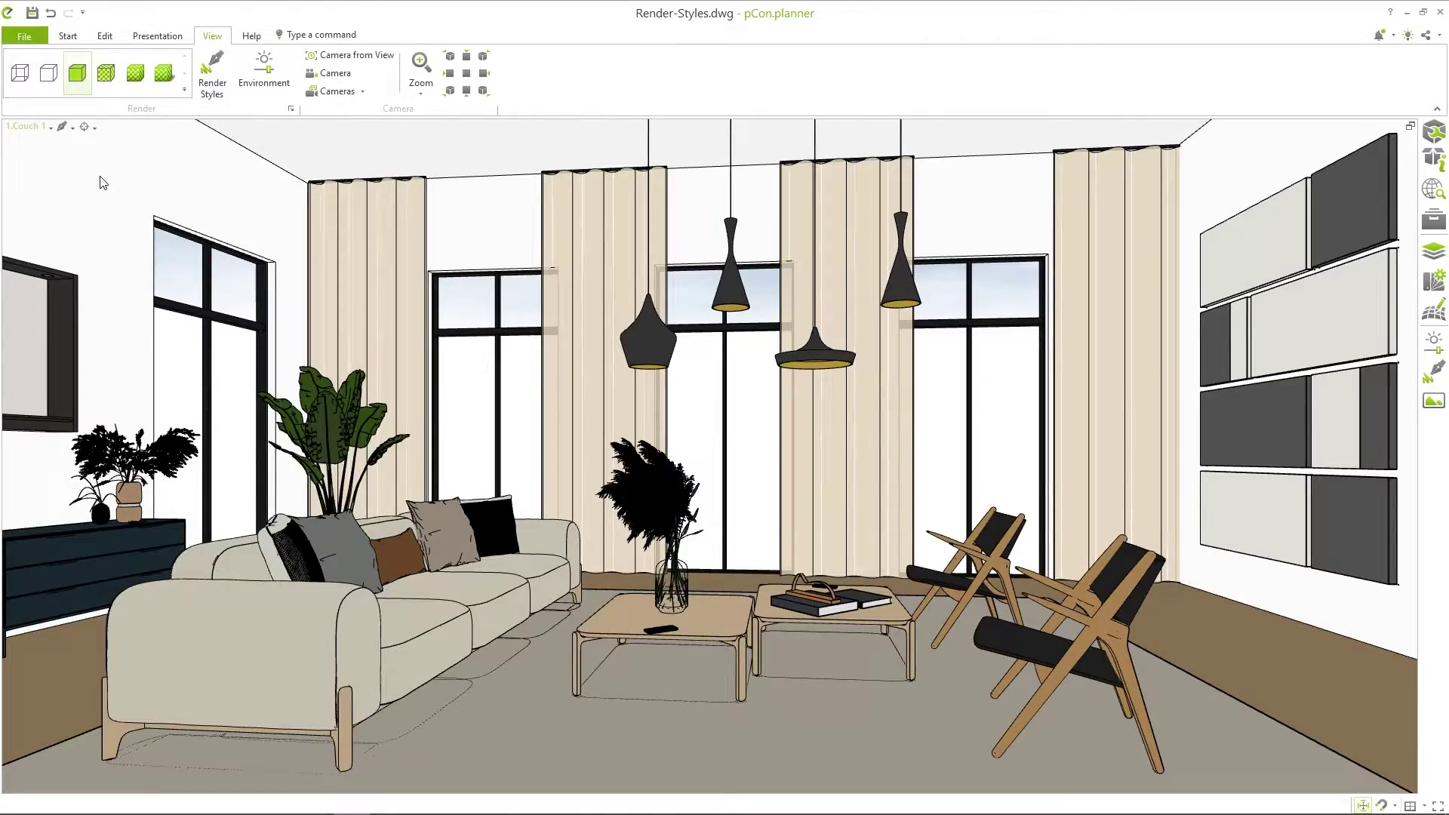
Step: Reopen the render style list over the Colored perspective
left_click(84, 126)
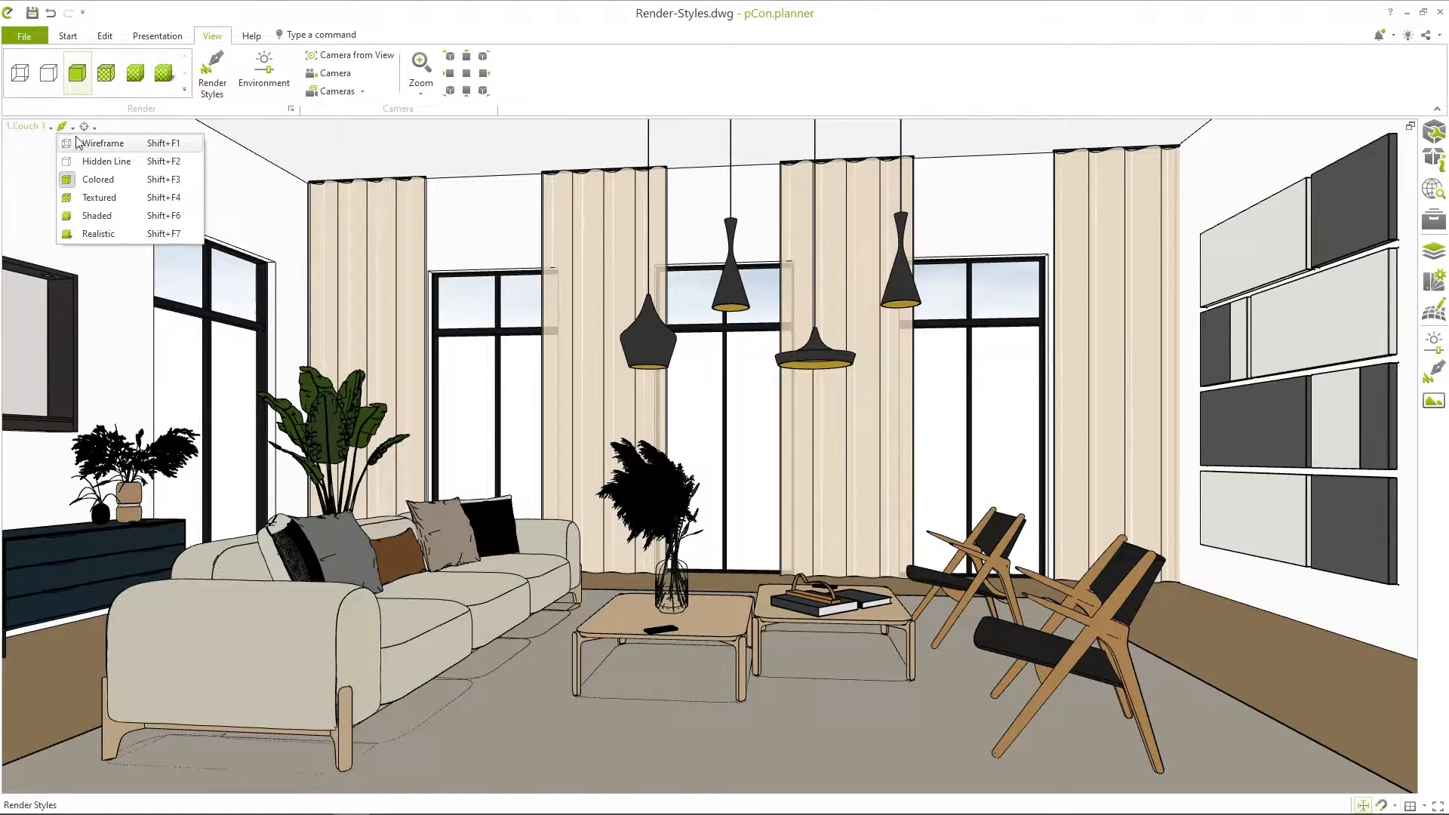
Step: Choose Textured to show wood-grain floor, patterned rug and fabric cushions
left_click(98, 197)
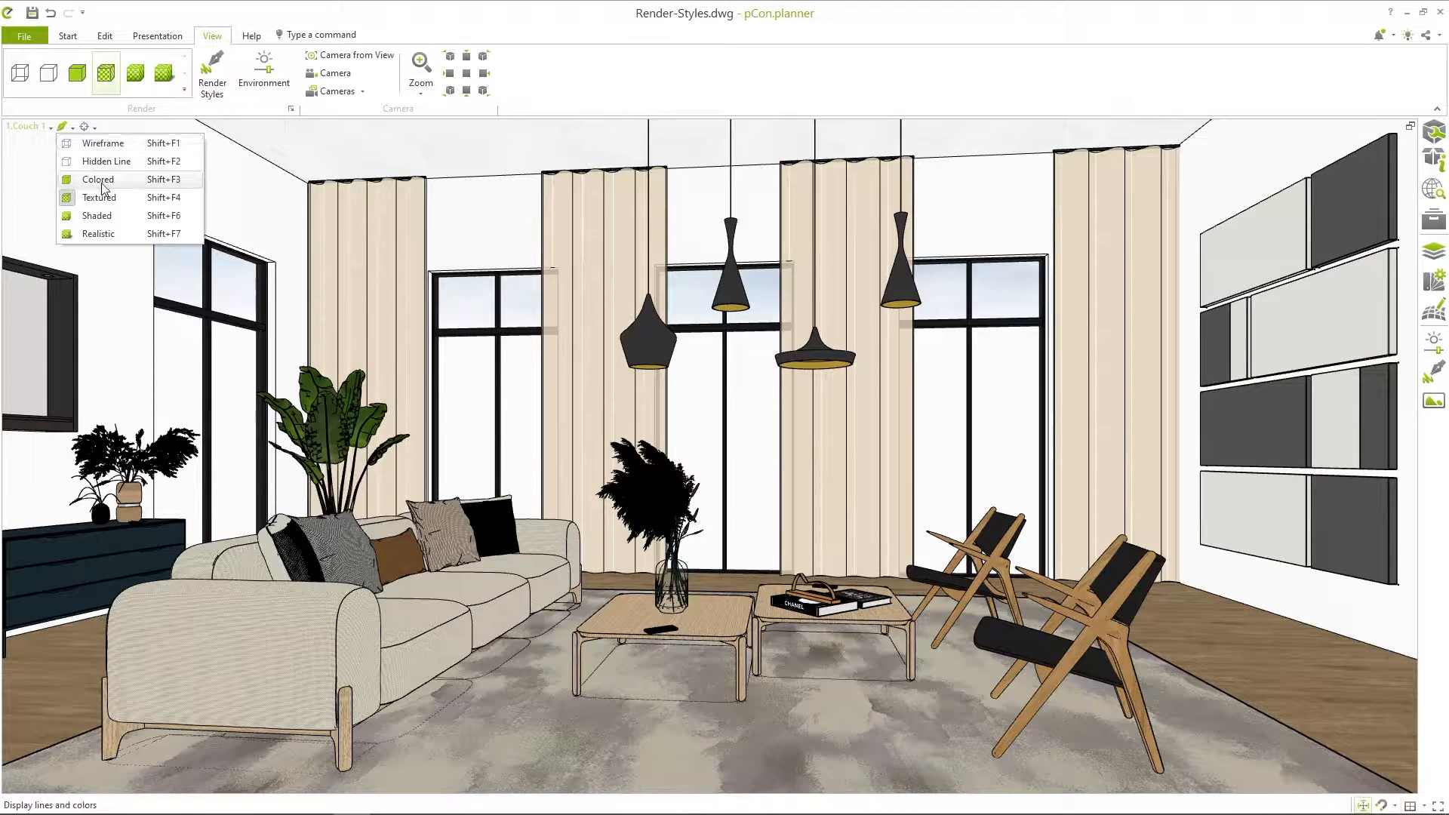
Step: Render the room Shaded with soft lighting, then reopen the style list
left_click(99, 197)
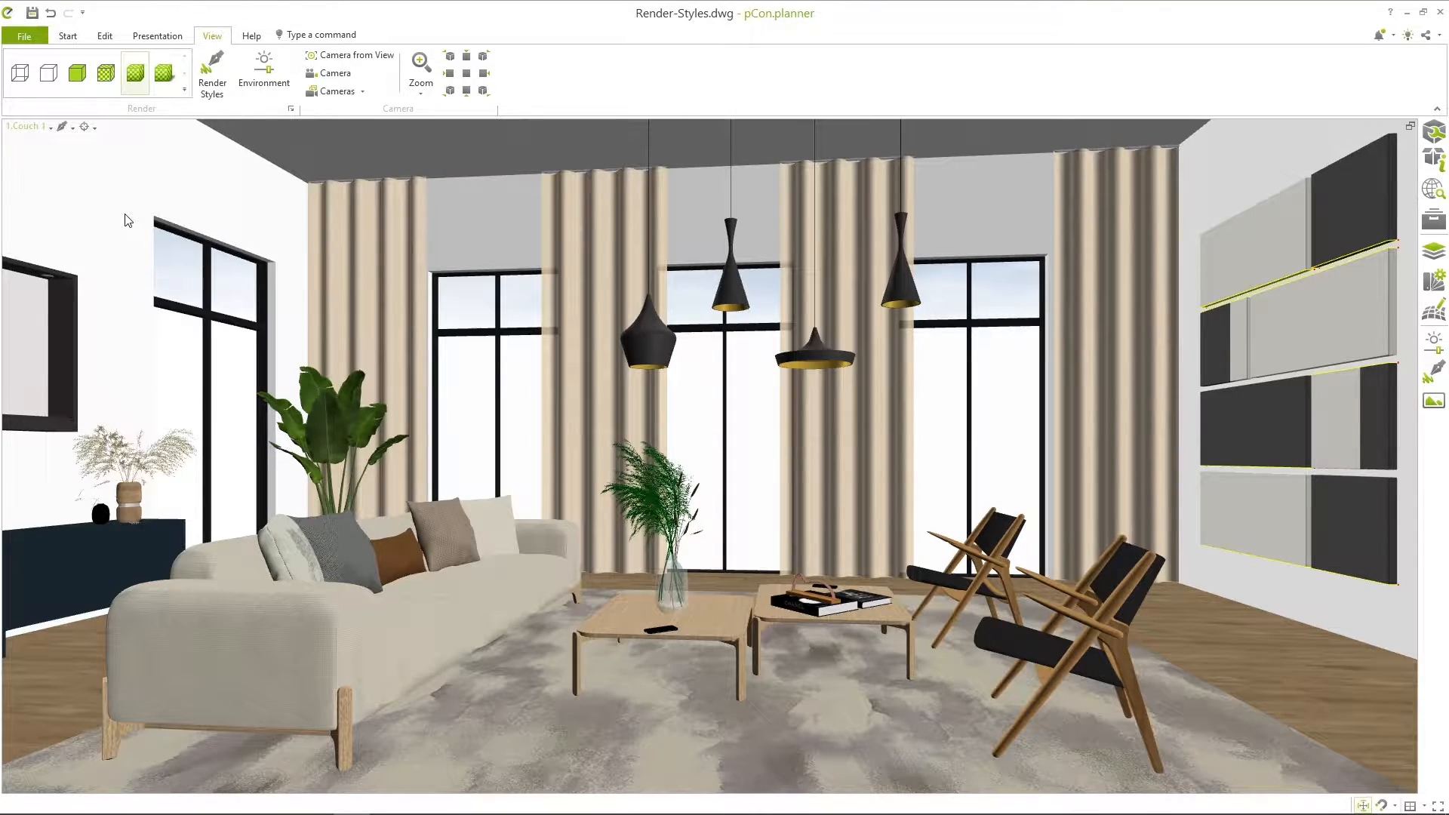
left_click(84, 127)
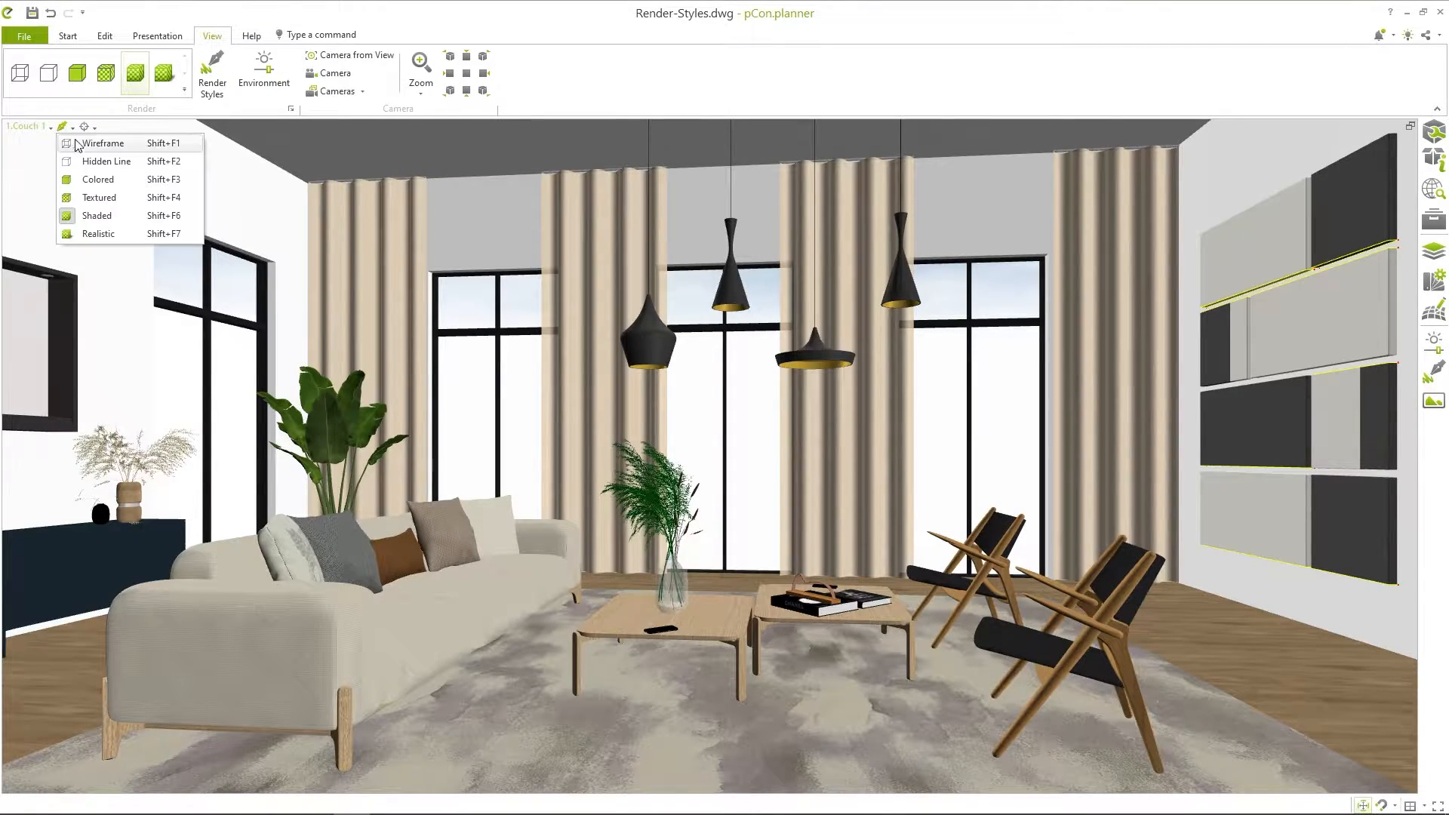